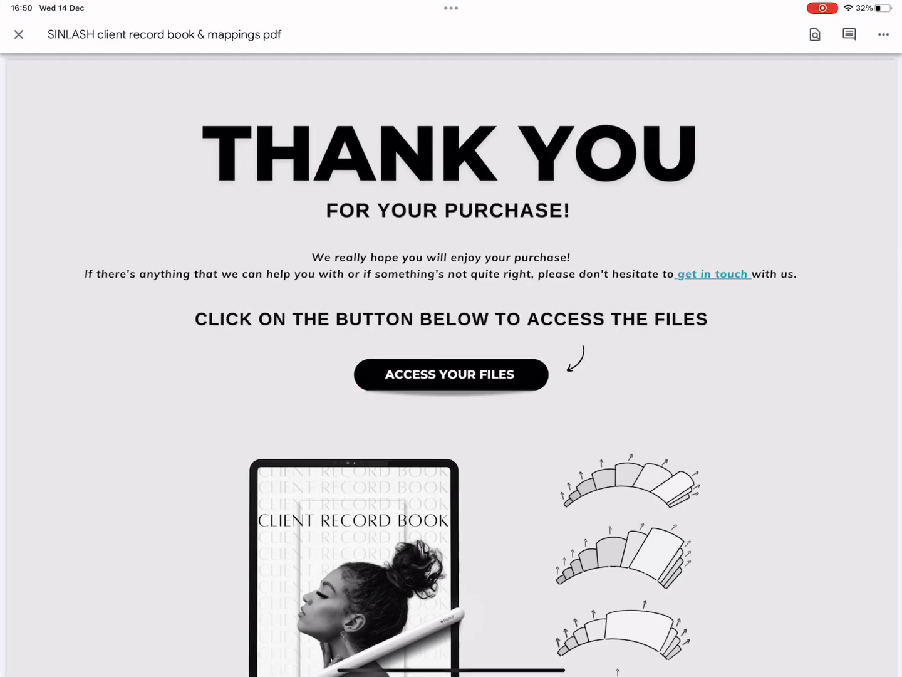
Scroll through the SINLASH thank-you PDF and close the preview back to the folder.
{"action": "scroll", "scroll_direction": "down", "scroll_amount": 3}
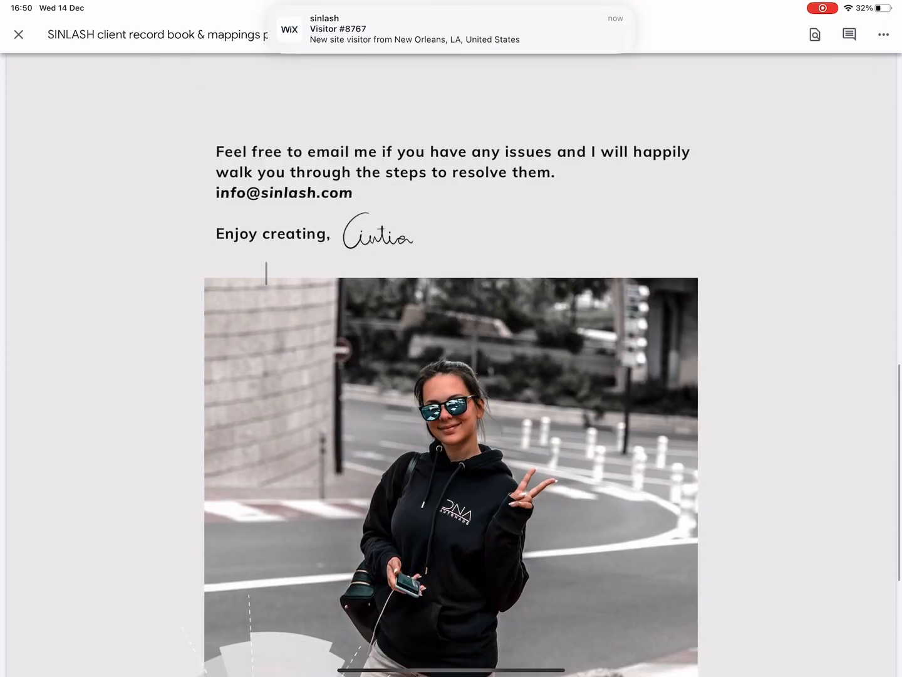
{"action": "scroll", "scroll_direction": "down", "scroll_amount": 3}
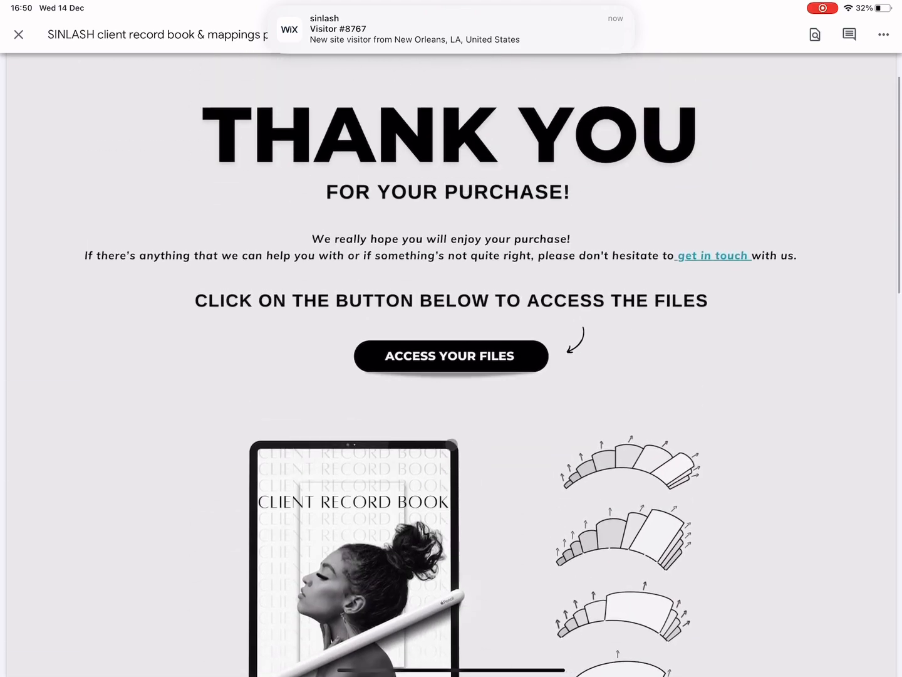
{"action": "left_click", "coordinate": [450, 356]}
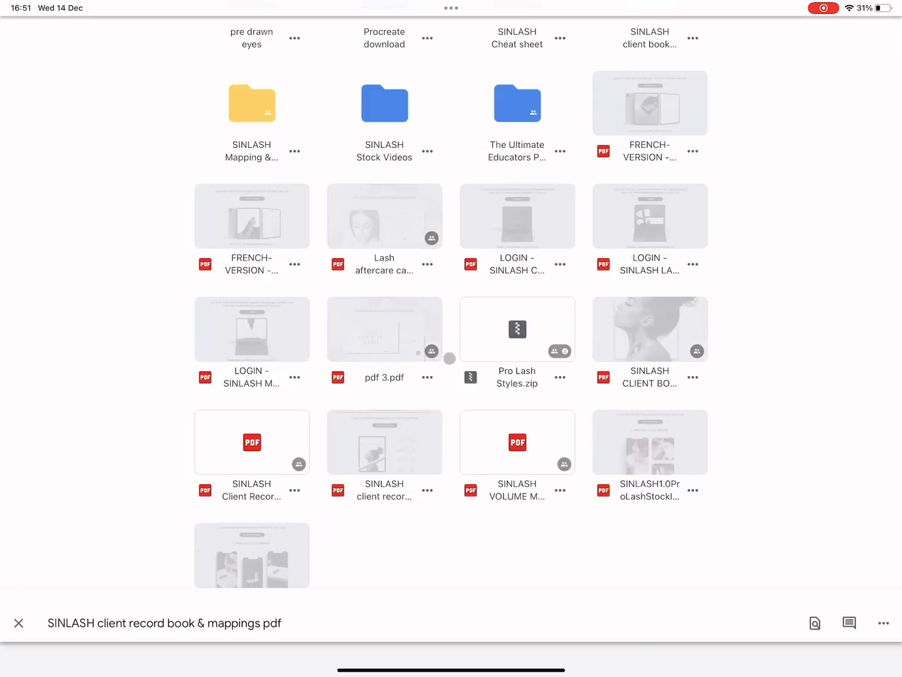
Send the SINLASH CLIENT BOOK archive from its Drive folder to GoodNotes via Open in.
{"action": "left_click", "coordinate": [649, 103]}
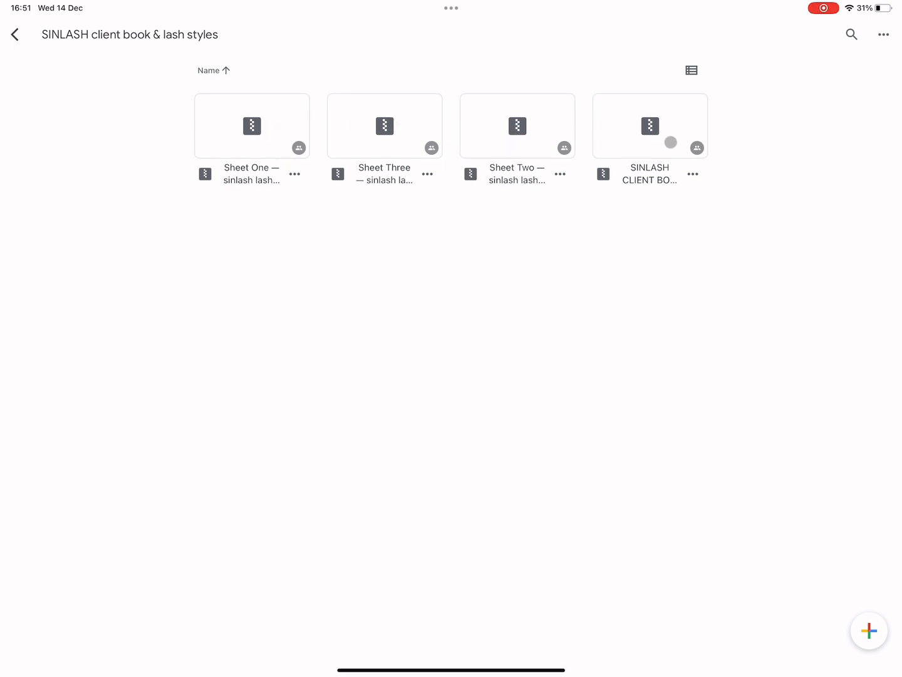
{"action": "left_click", "coordinate": [693, 174]}
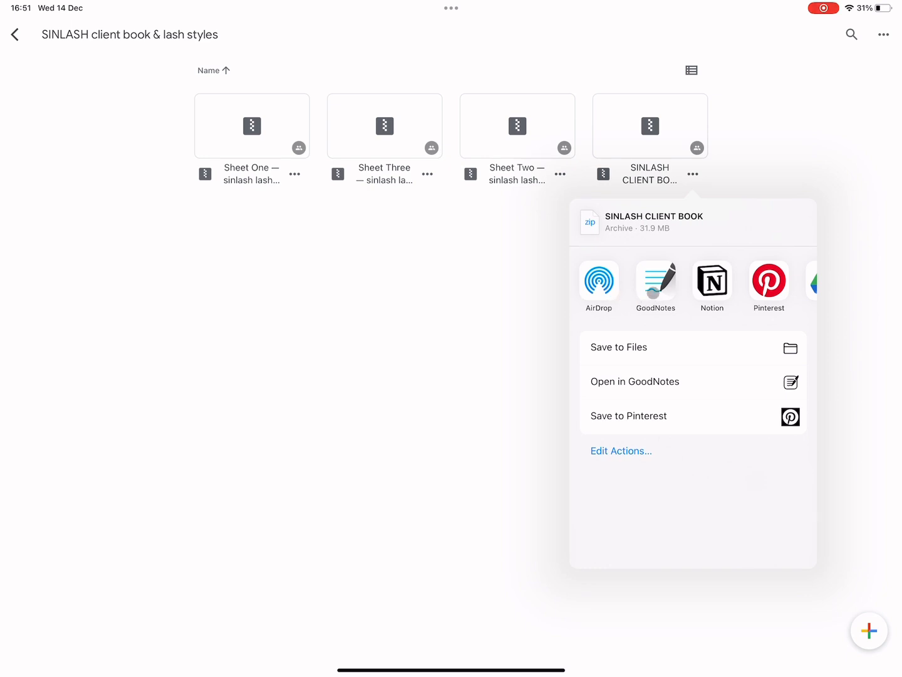
{"action": "left_click", "coordinate": [634, 381]}
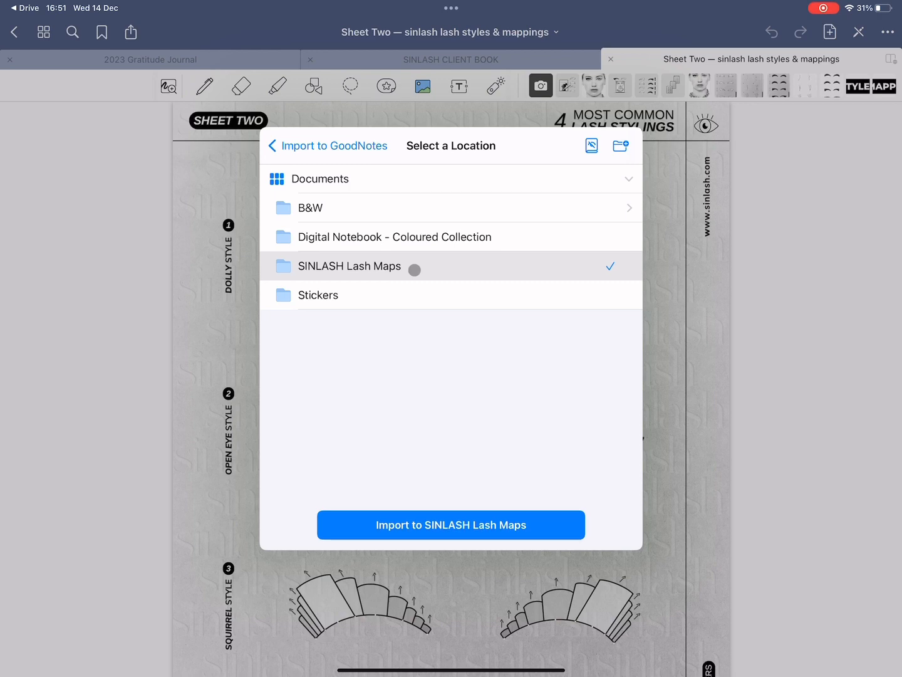
Import SINLASH CLIENT BOOK into the SINLASH Lash Maps folder, then return toward Drive.
{"action": "left_click", "coordinate": [450, 524]}
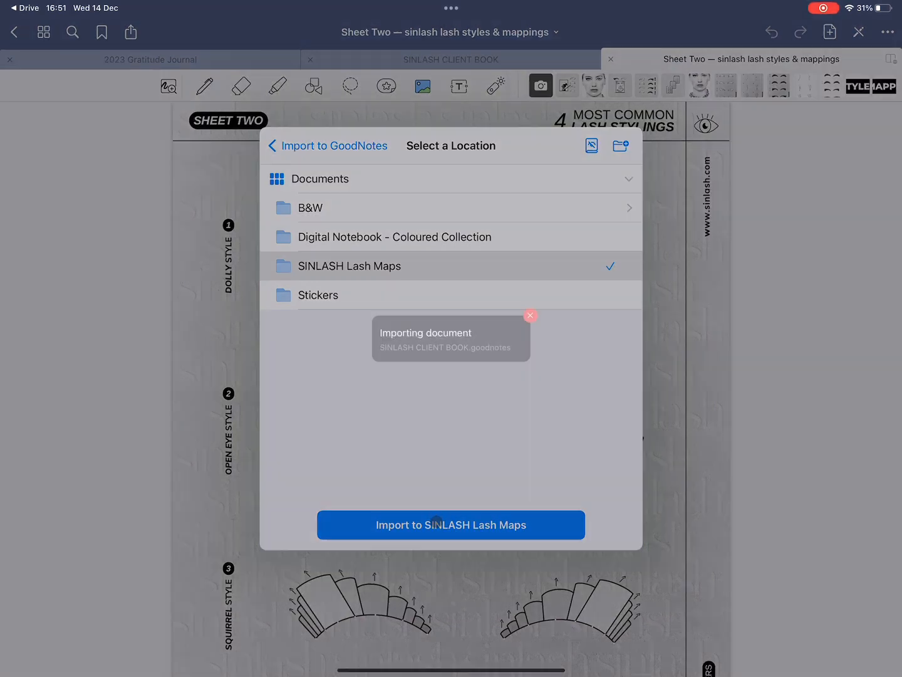
{"action": "left_click", "coordinate": [450, 525]}
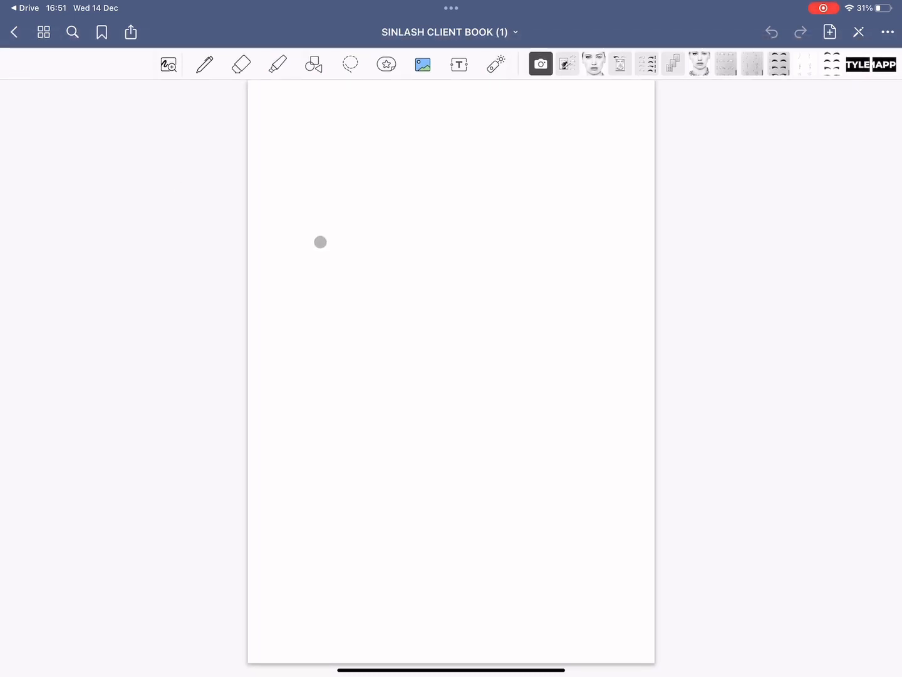
{"action": "left_click", "coordinate": [43, 32]}
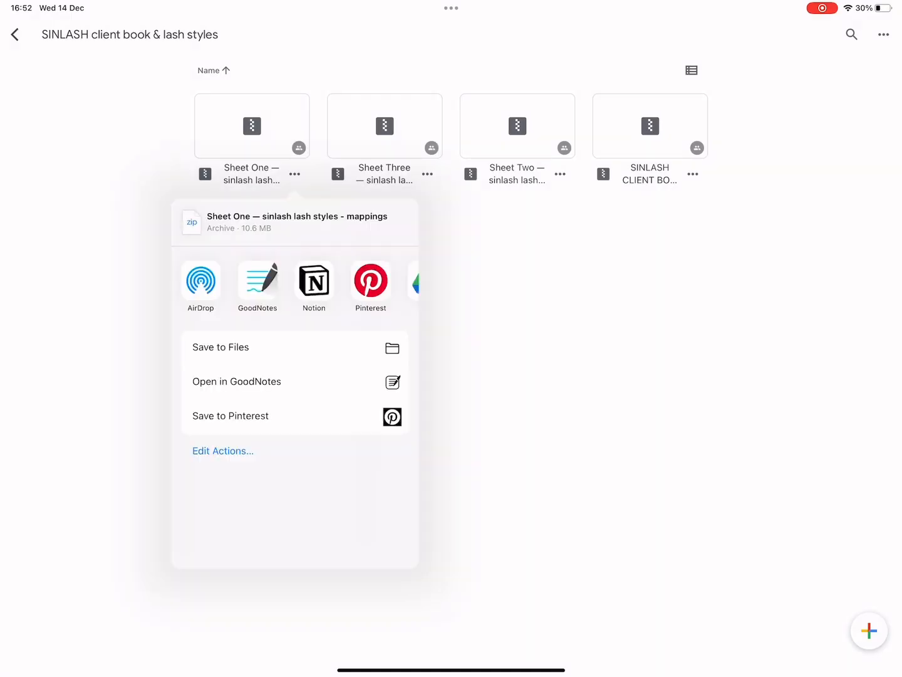
Send the Sheet One lash styles archive to GoodNotes from the share sheet.
{"action": "left_click", "coordinate": [236, 382]}
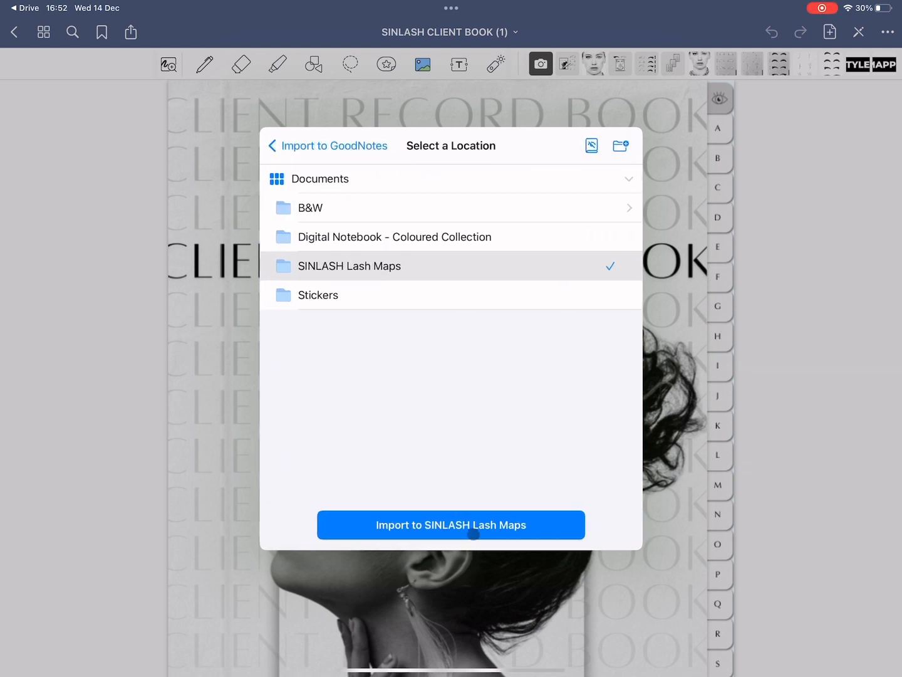
Import Sheet One into SINLASH Lash Maps so it opens in its own tab.
{"action": "left_click", "coordinate": [451, 525]}
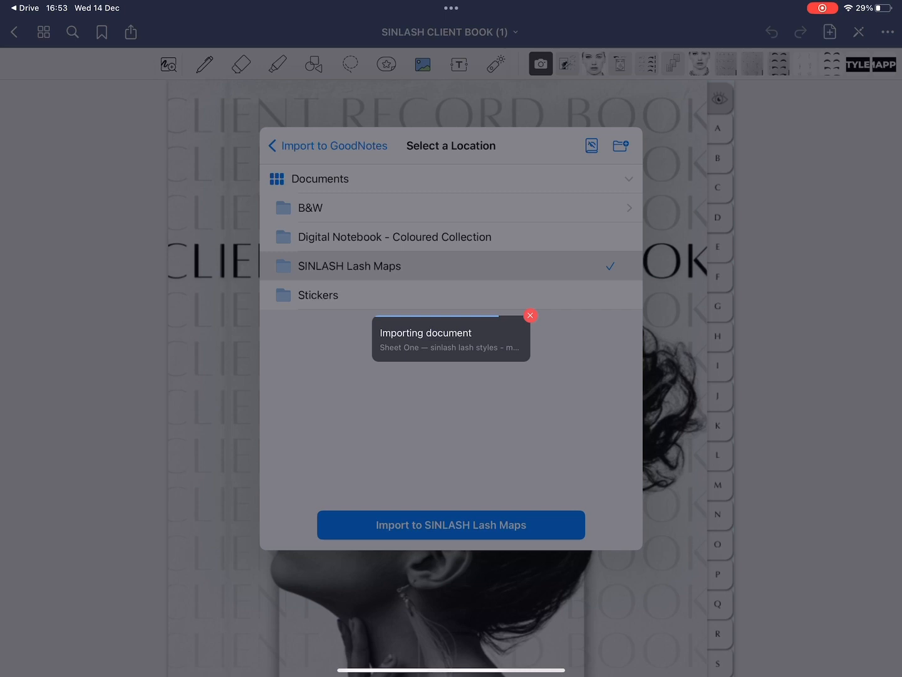
{"action": "left_click", "coordinate": [451, 525]}
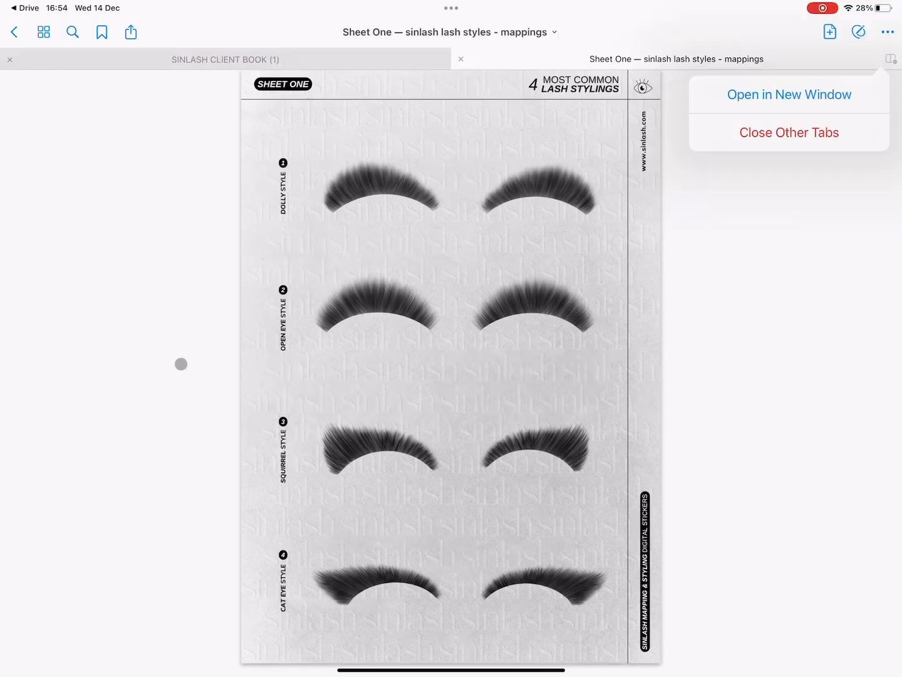
Go to page 5, the styling page, of the client book via Thumbnails.
{"action": "left_click", "coordinate": [225, 59]}
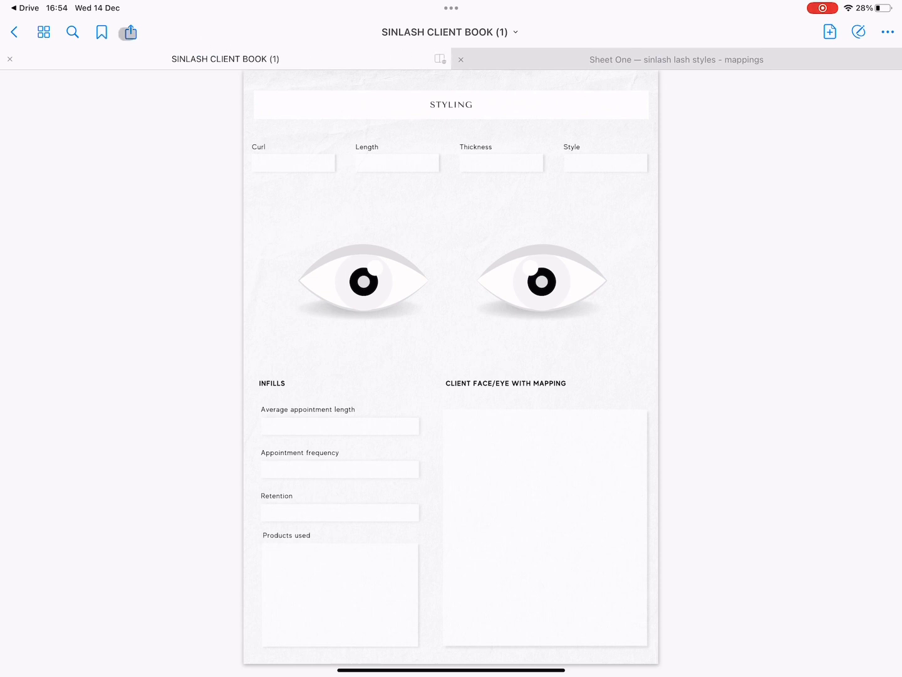
{"action": "left_click", "coordinate": [44, 31]}
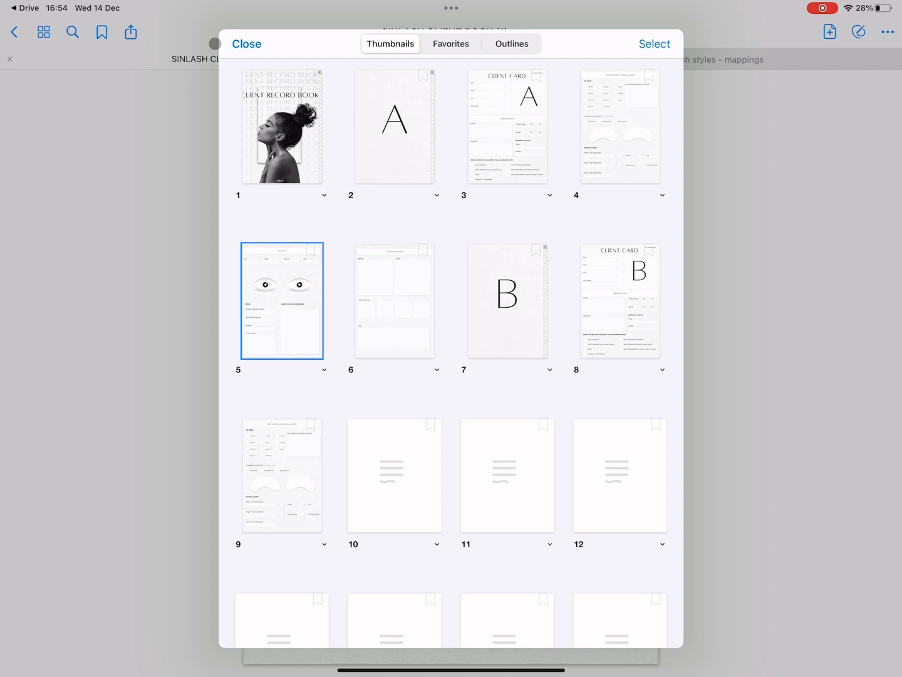
{"action": "left_click", "coordinate": [282, 301]}
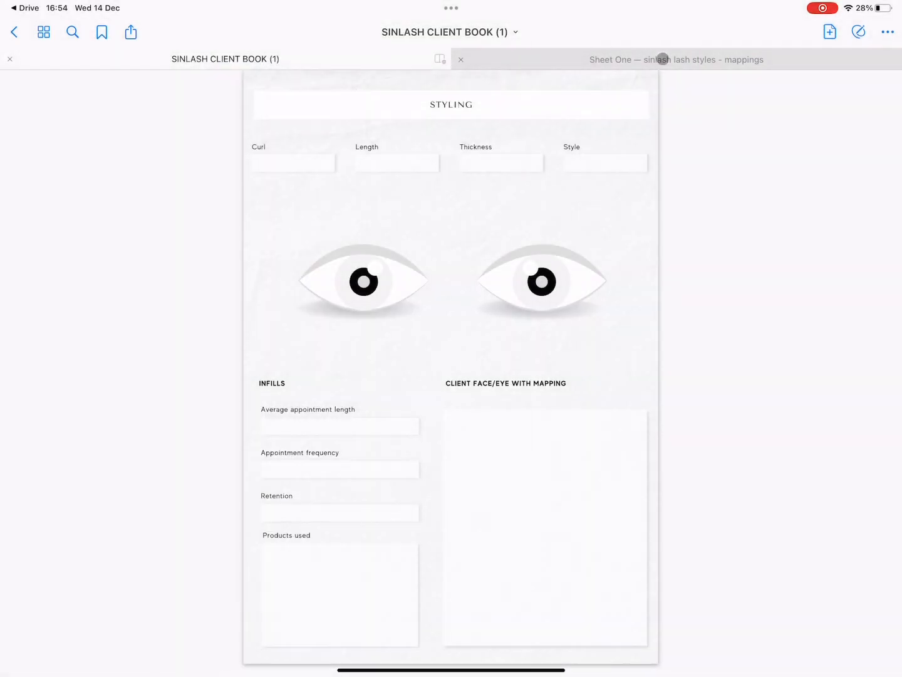
Show Sheet One in a new window beside the client book's styling page.
{"action": "left_click", "coordinate": [677, 59]}
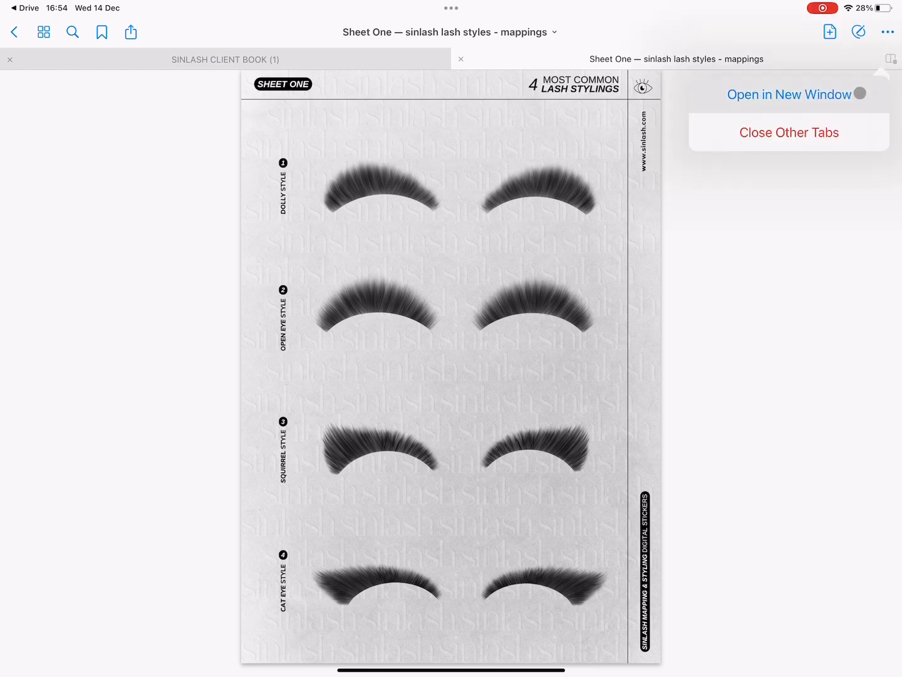
{"action": "left_click", "coordinate": [789, 94]}
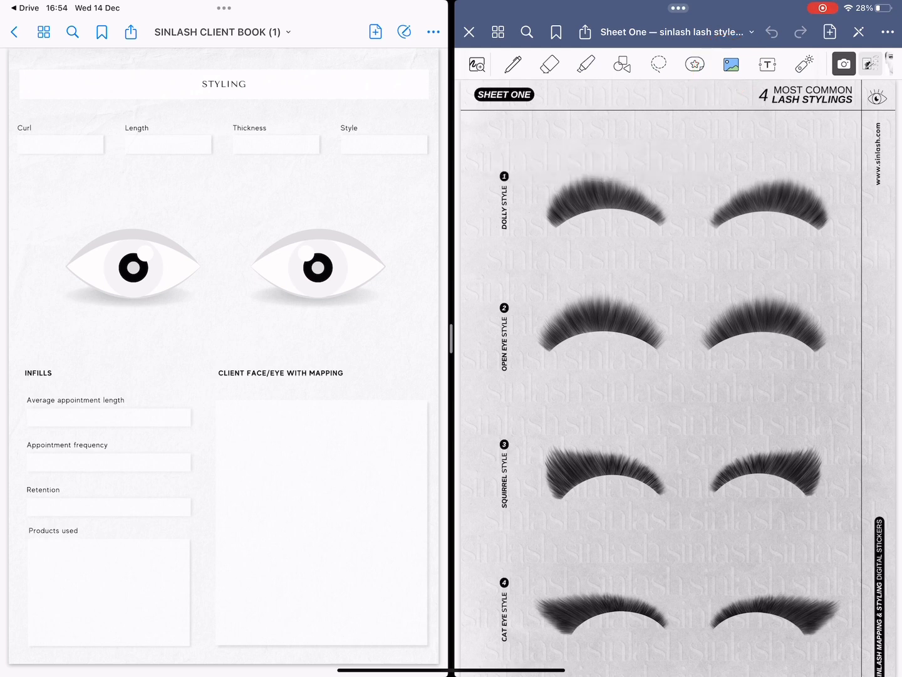
Select the left Dolly style lash on Sheet One for reuse.
{"action": "left_click", "coordinate": [601, 200]}
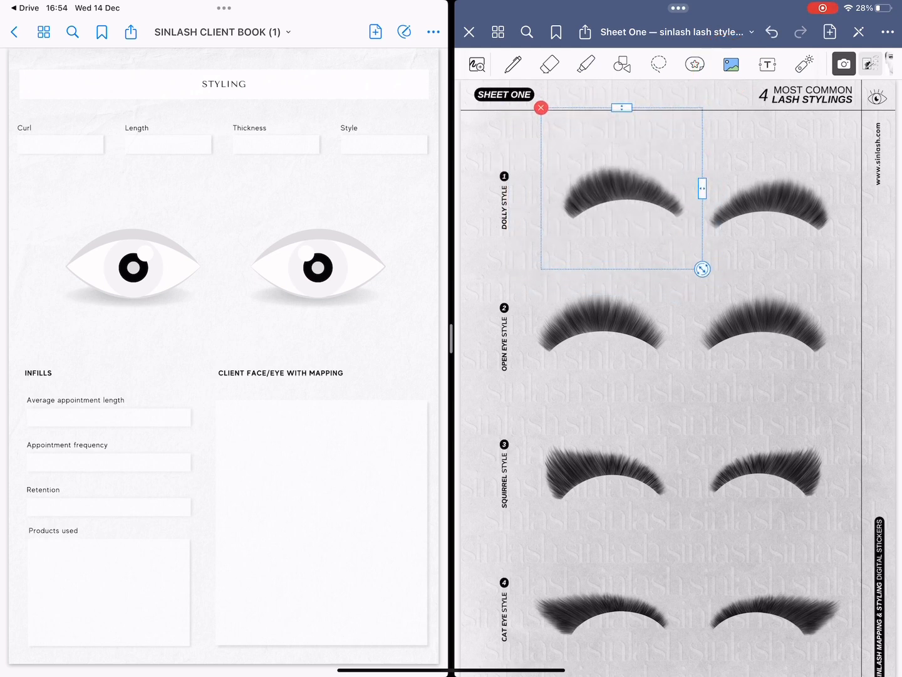
{"action": "left_click", "coordinate": [624, 198]}
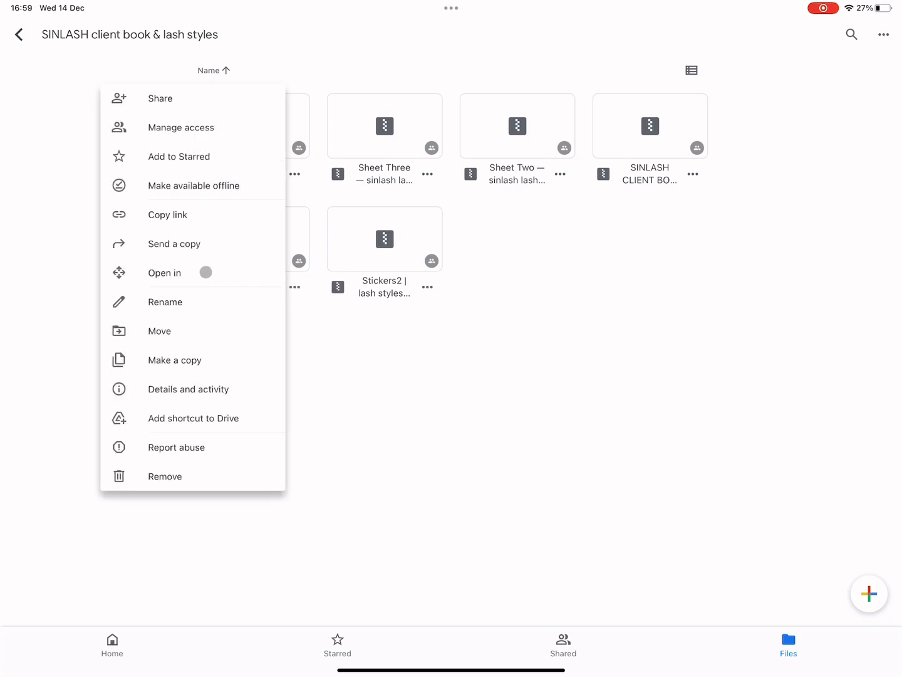
Send the Stickers1 lash styles & mappings archive to GoodNotes as a new sticker collection.
{"action": "left_click", "coordinate": [174, 243]}
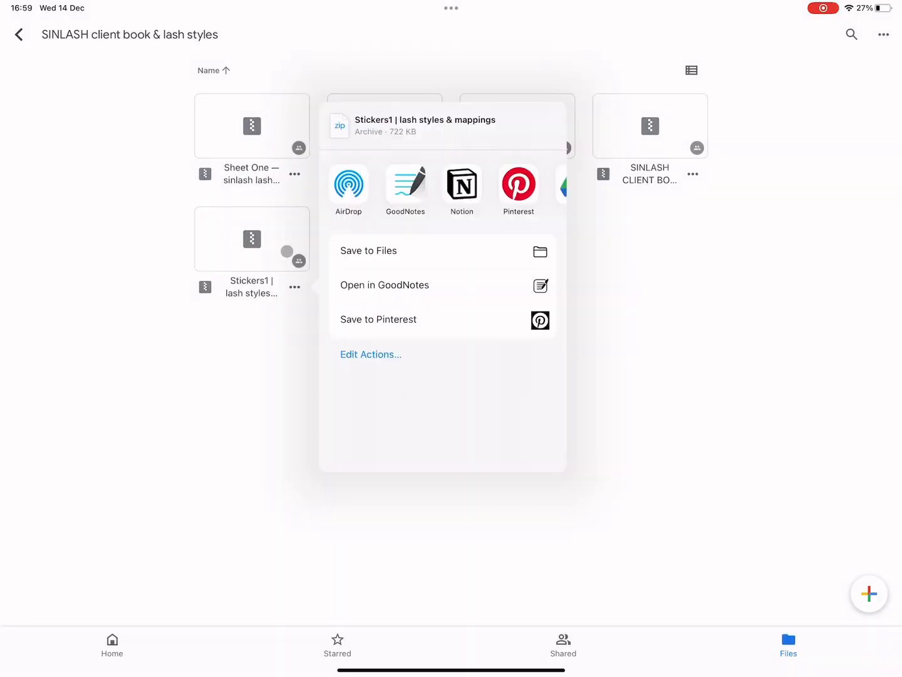
{"action": "left_click", "coordinate": [385, 285]}
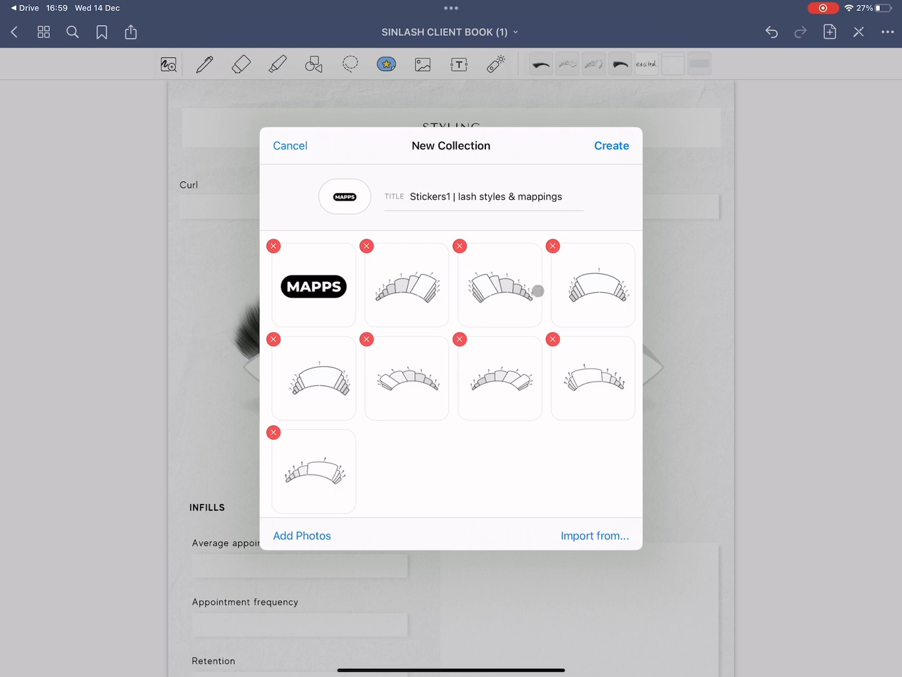
Create the Stickers1 sticker collection and browse the sticker collections.
{"action": "left_click", "coordinate": [611, 145]}
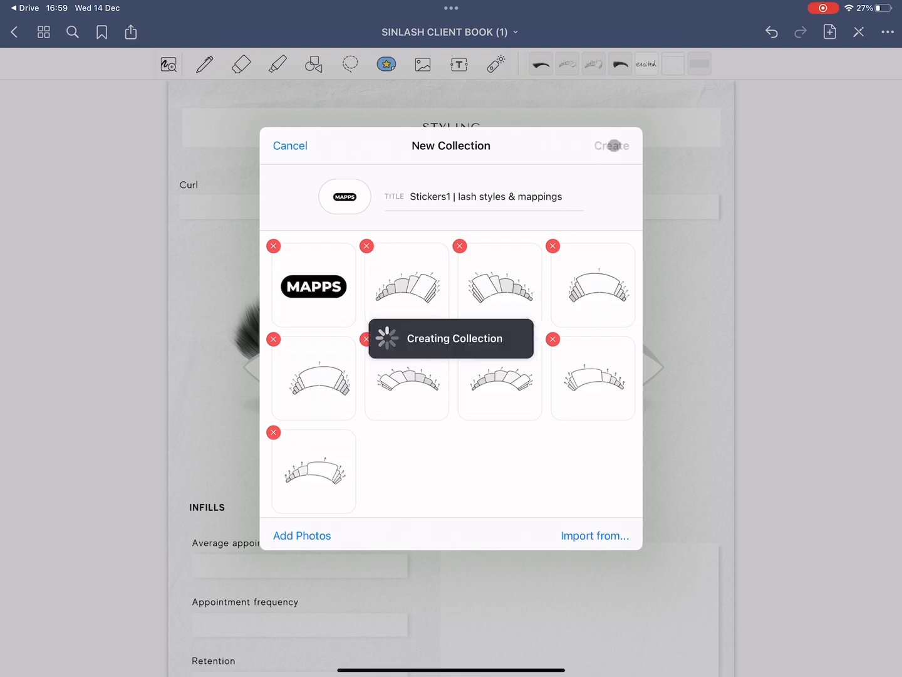
{"action": "left_click", "coordinate": [610, 145]}
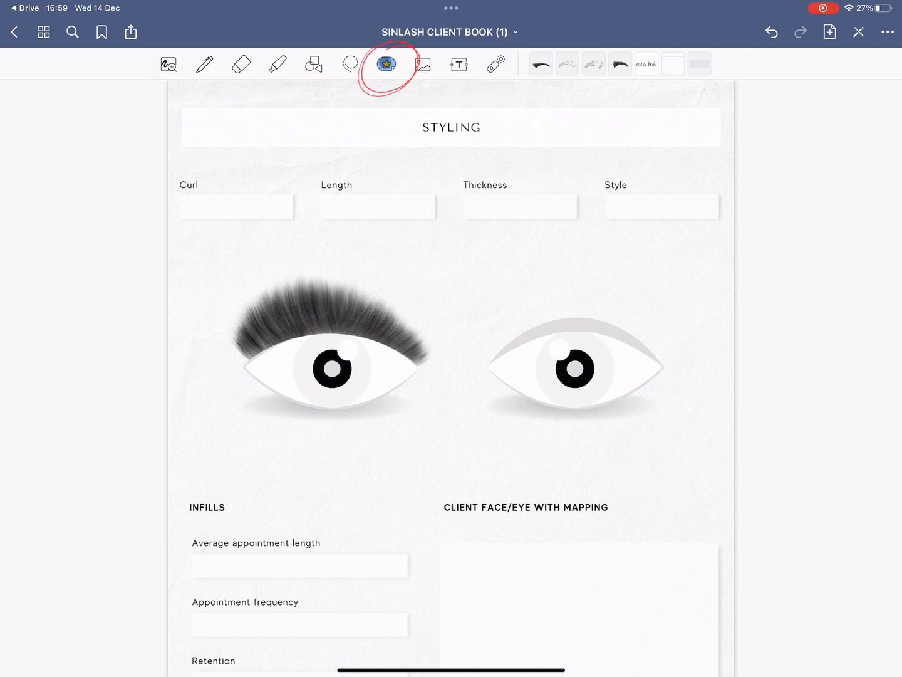
{"action": "left_click", "coordinate": [386, 63]}
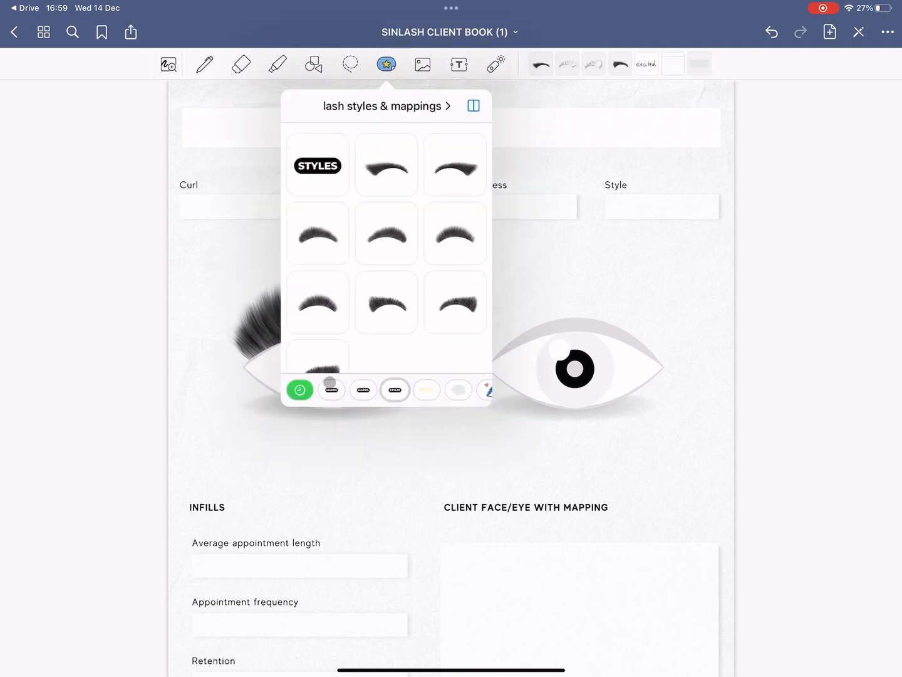
Place a MAPPS lash mapping sticker over the right eye on the styling page.
{"action": "left_click", "coordinate": [331, 390]}
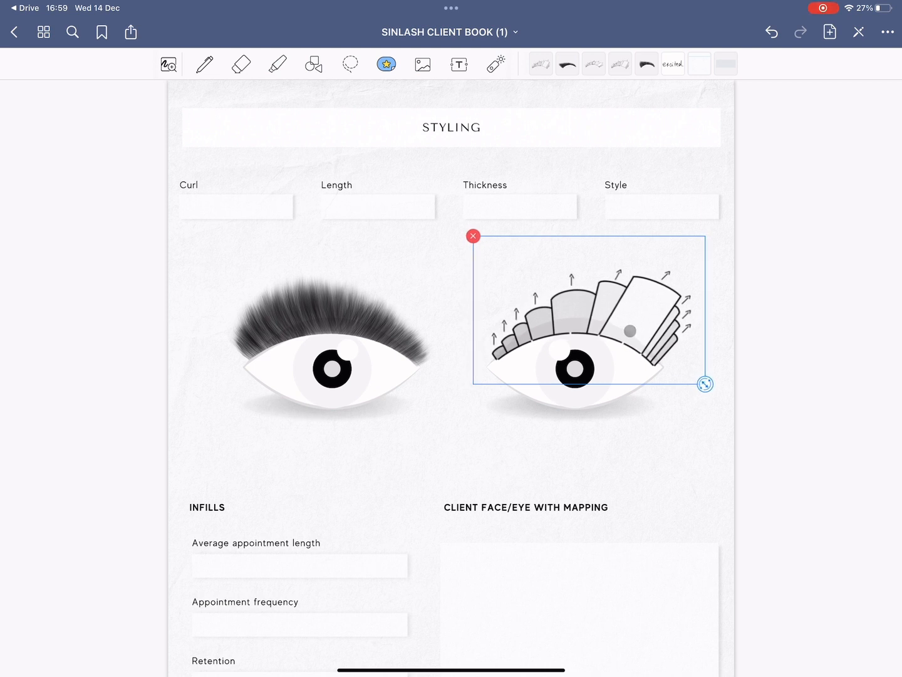
{"action": "left_click", "coordinate": [422, 63]}
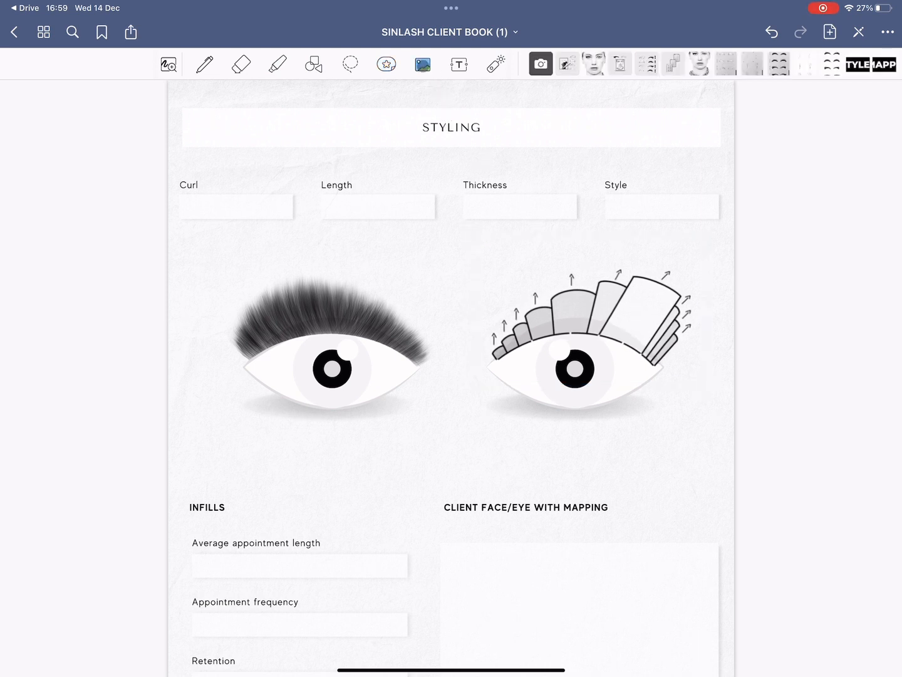
{"action": "left_click", "coordinate": [589, 332]}
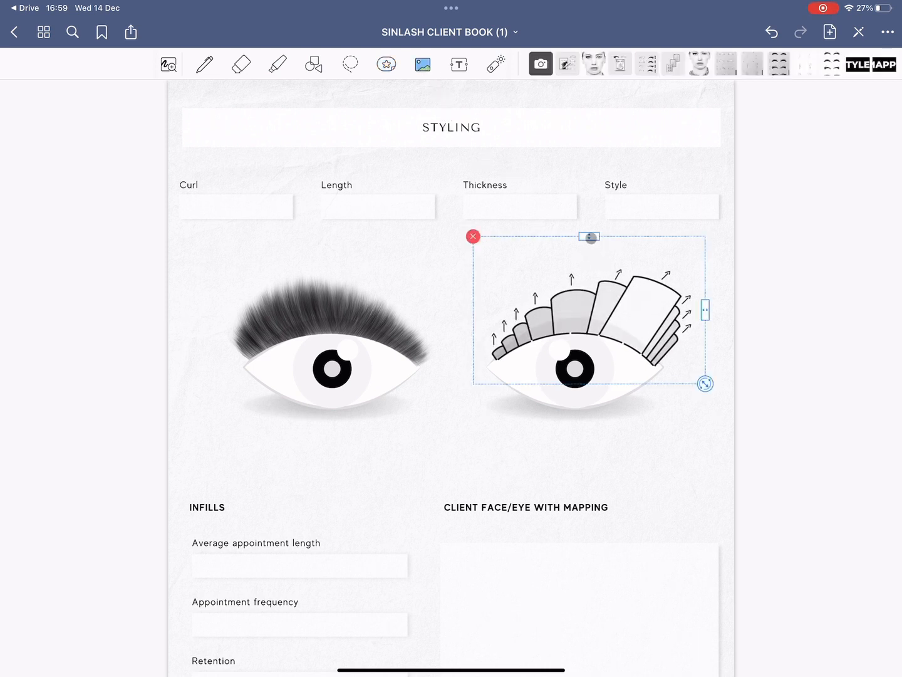